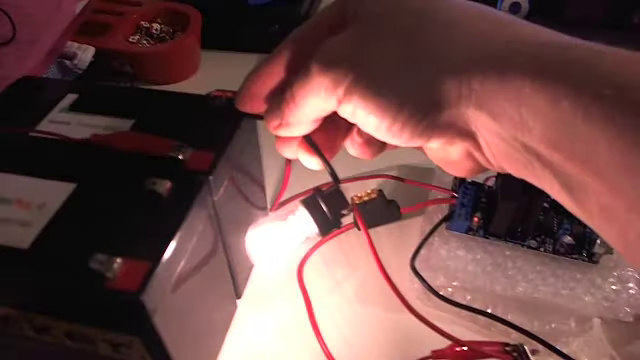
mouse_move(320, 180)
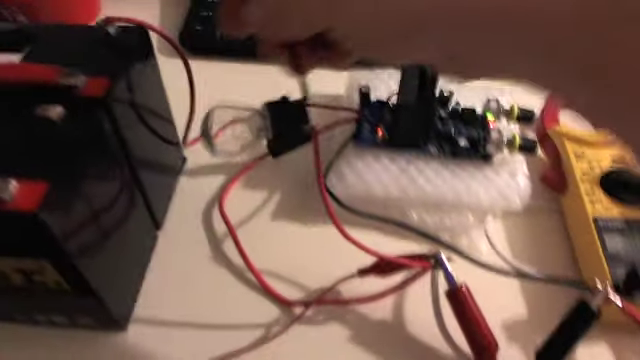